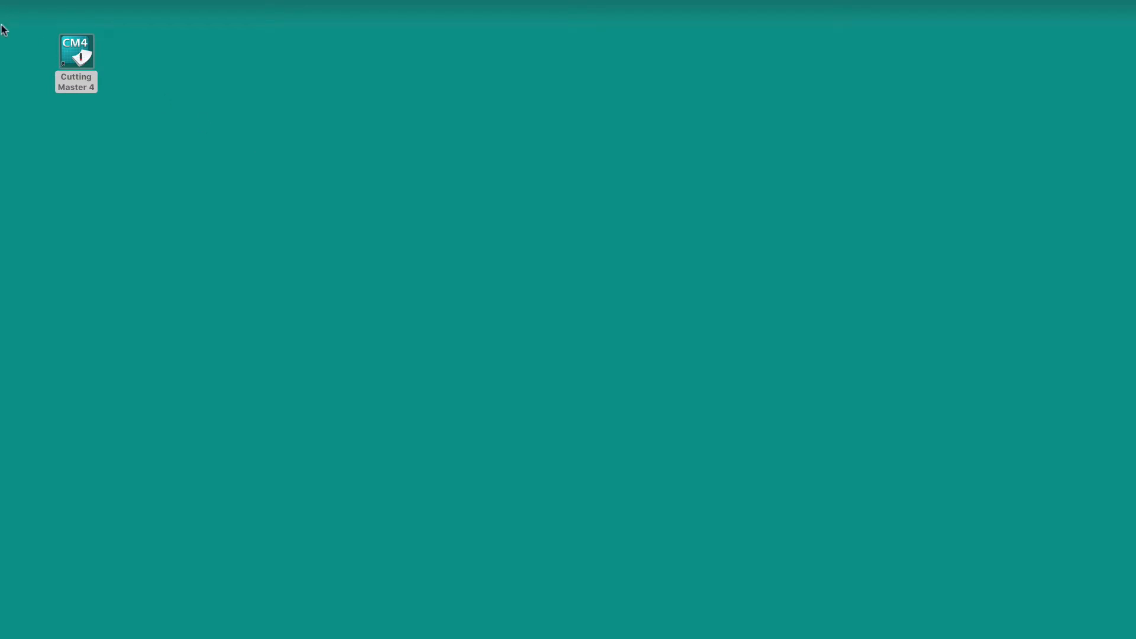
Step: Launch Cutting Master 4 and allow its incoming network connections
double_click(76, 52)
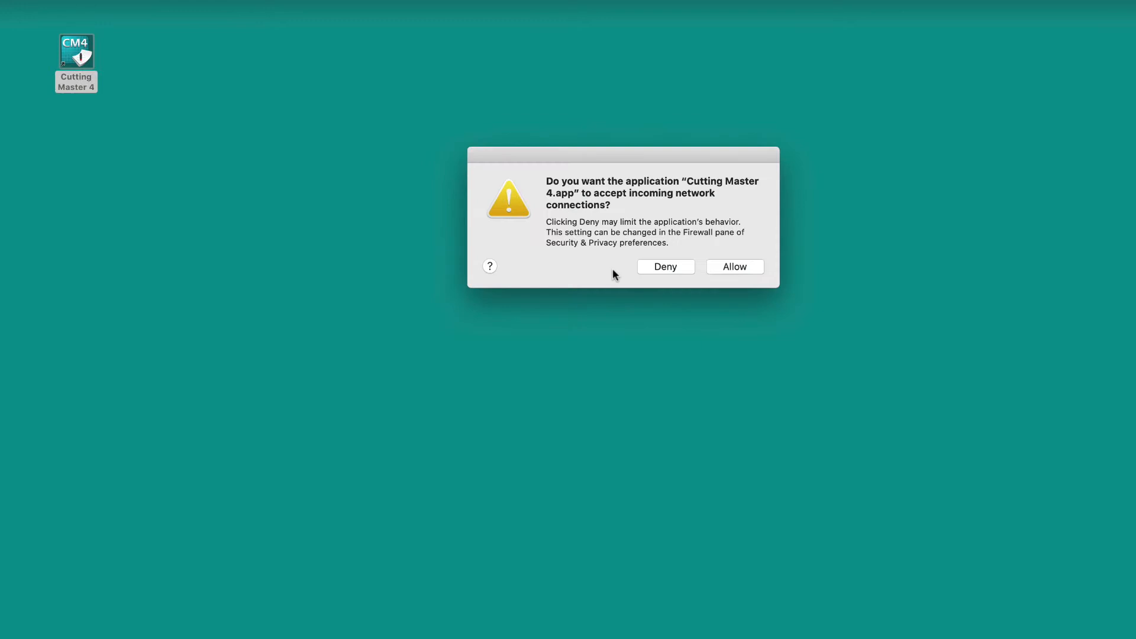
mouse_move(637, 287)
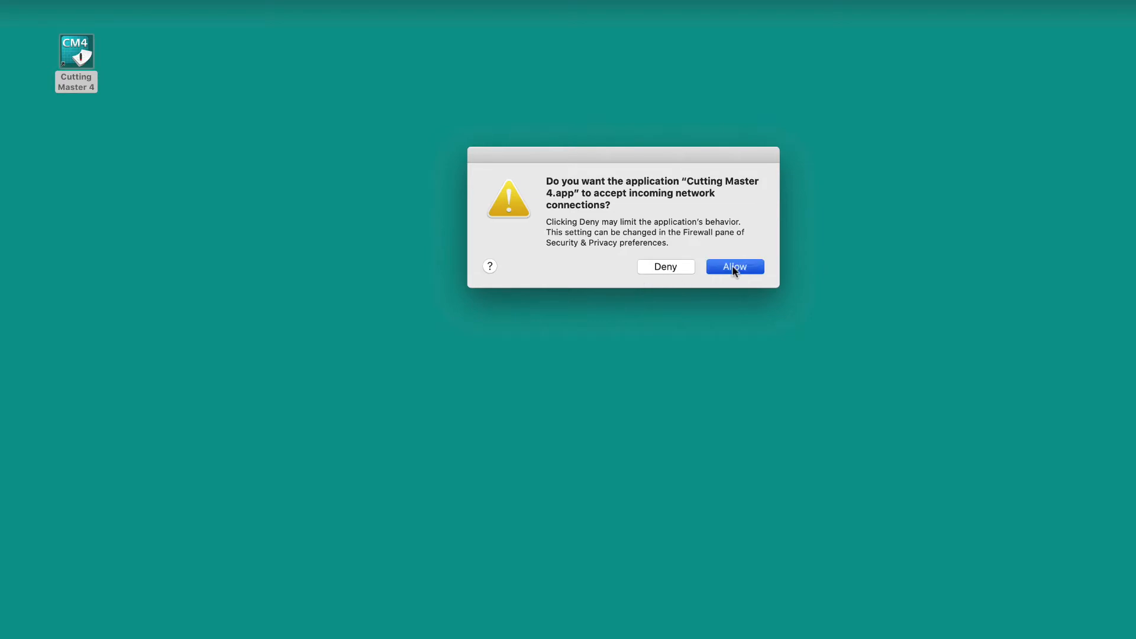
click(735, 266)
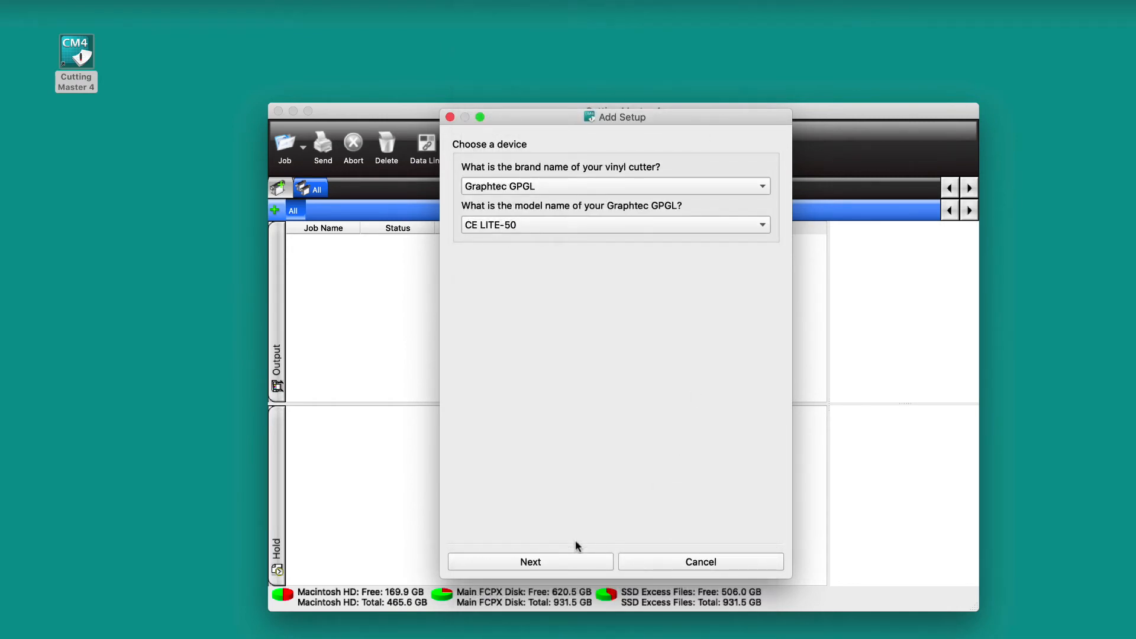
Step: Confirm the Graphtec GPGL CE LITE-50 cutter selection and continue to connection settings
click(530, 561)
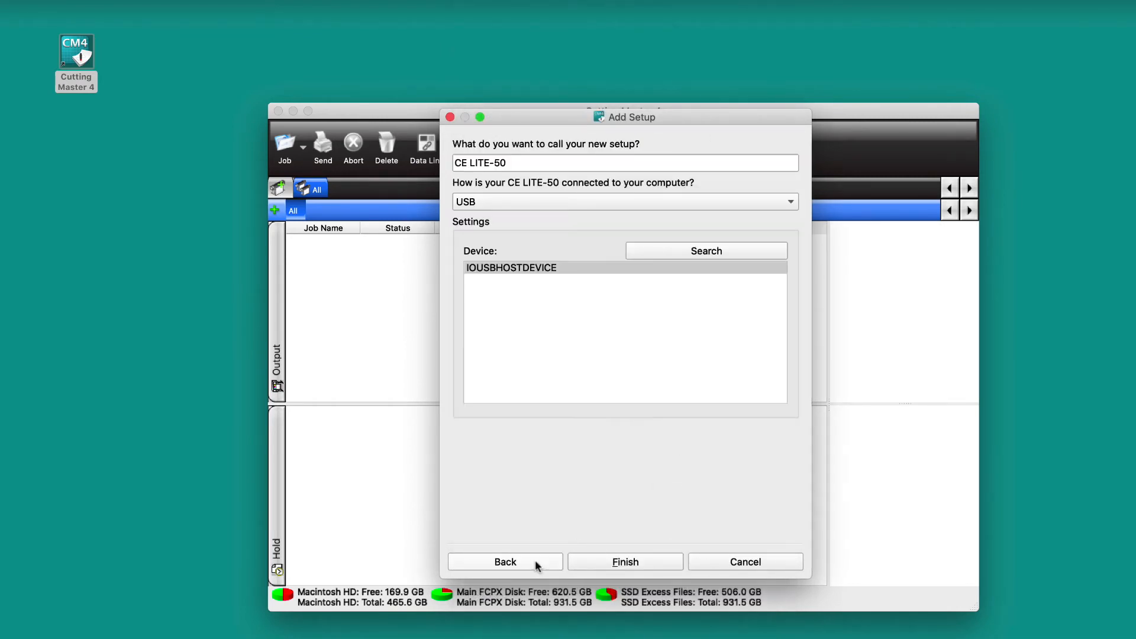
mouse_move(639, 397)
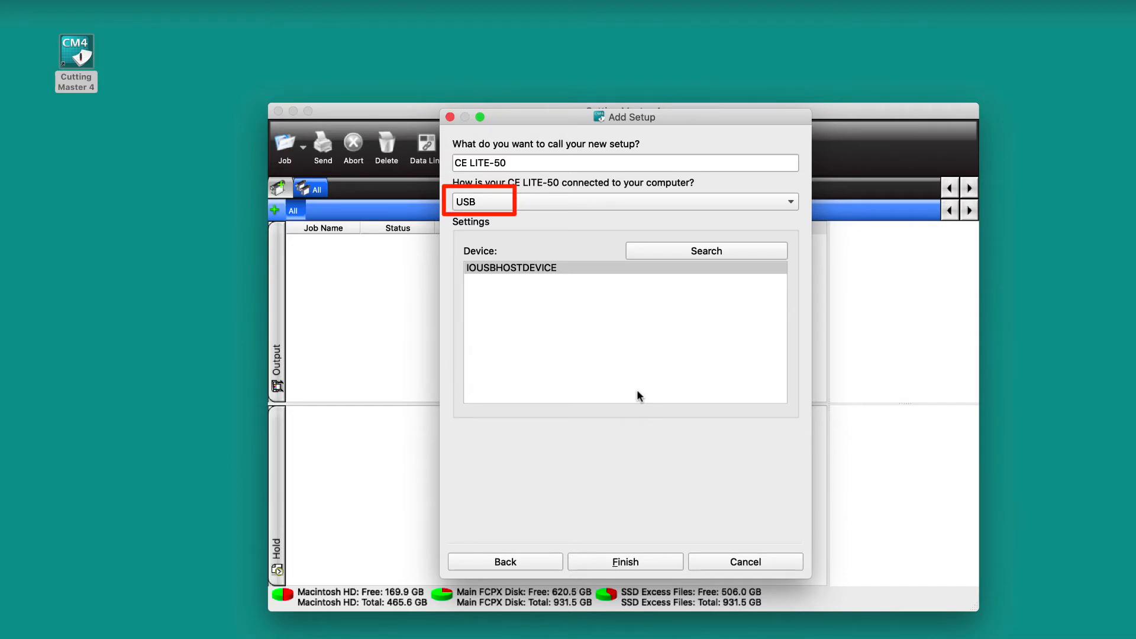
Step: Finish the USB setup and name it CE LITE-50 without the '(#0)' suffix
click(512, 268)
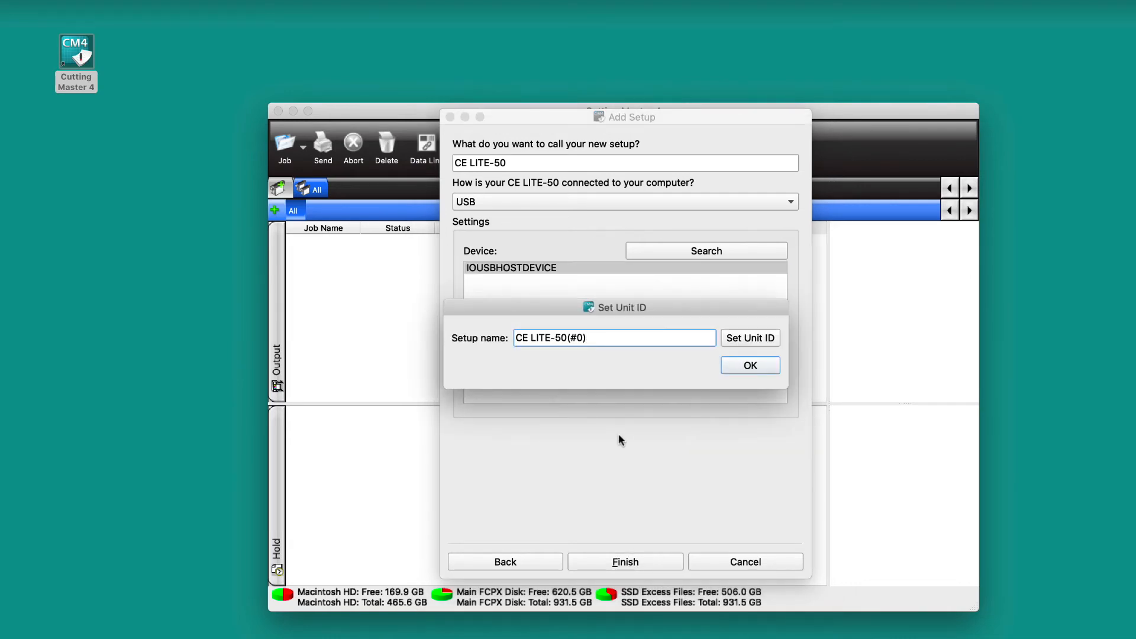
click(590, 338)
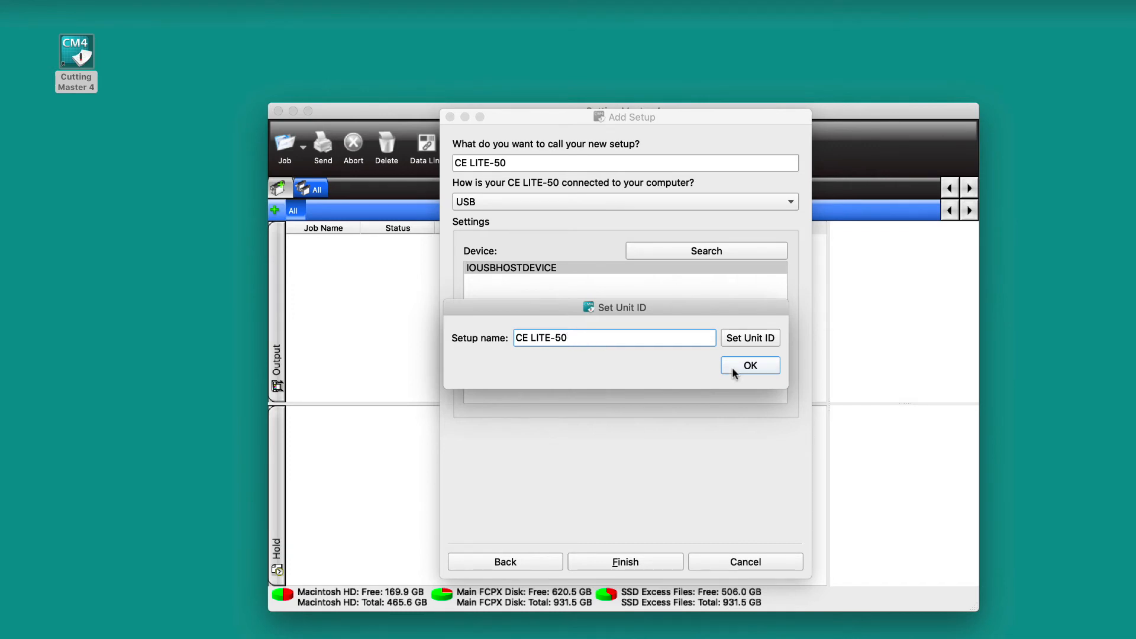
click(750, 365)
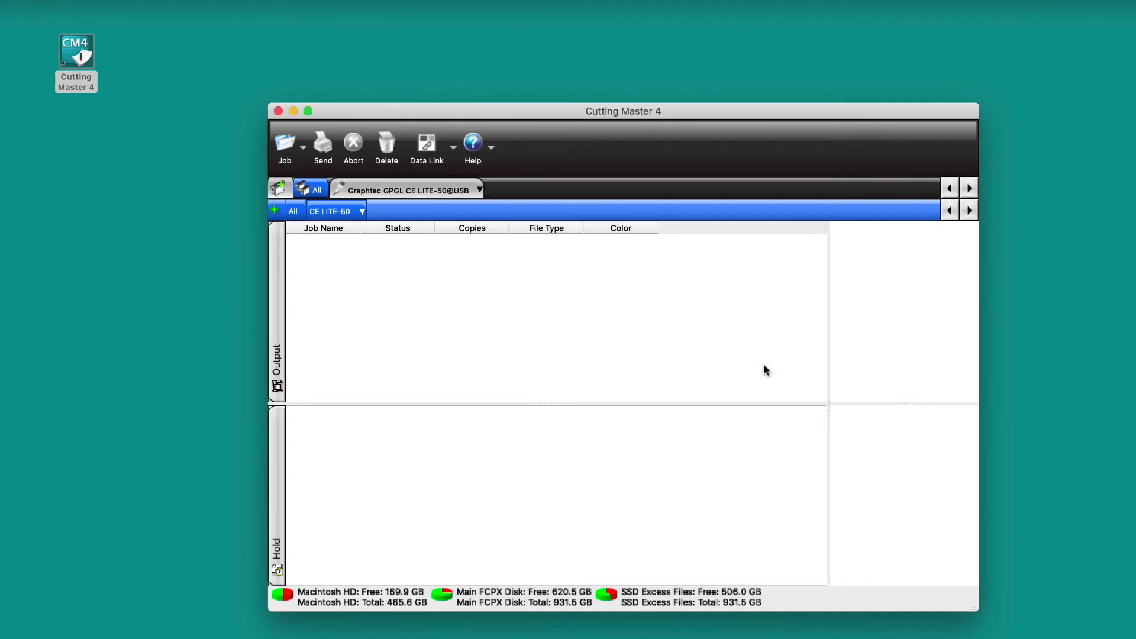
mouse_move(756, 364)
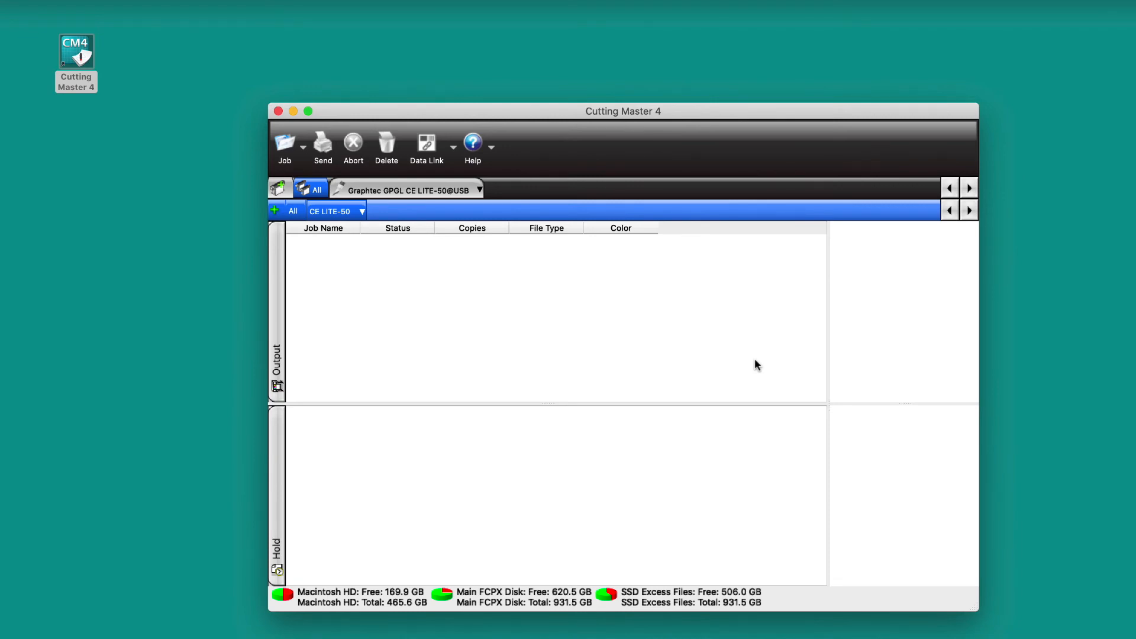
mouse_move(377, 219)
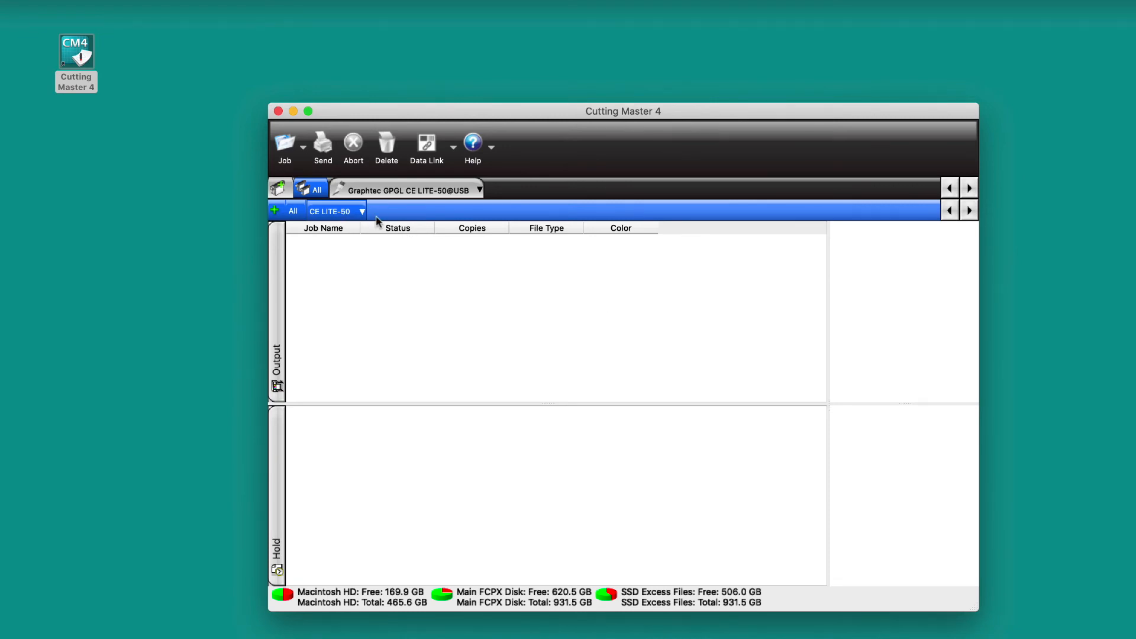
Step: Open the CE LITE-50 setup tab's dropdown menu of actions
click(363, 211)
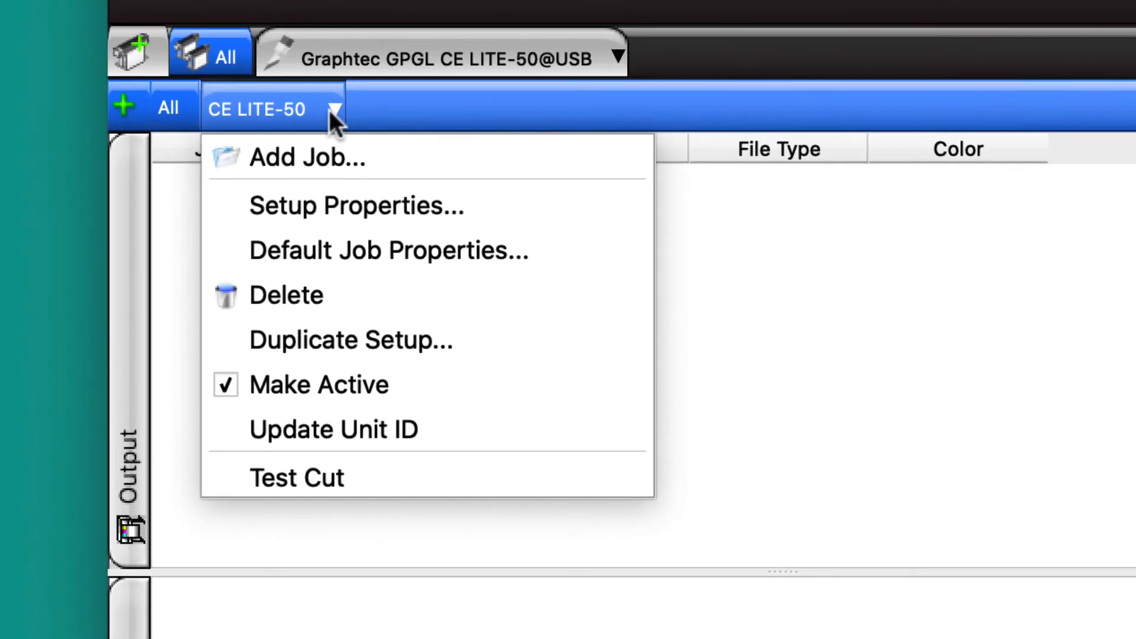
Step: Send a Test Cut job (testcut.job) to the CE LITE-50 cutter
click(296, 478)
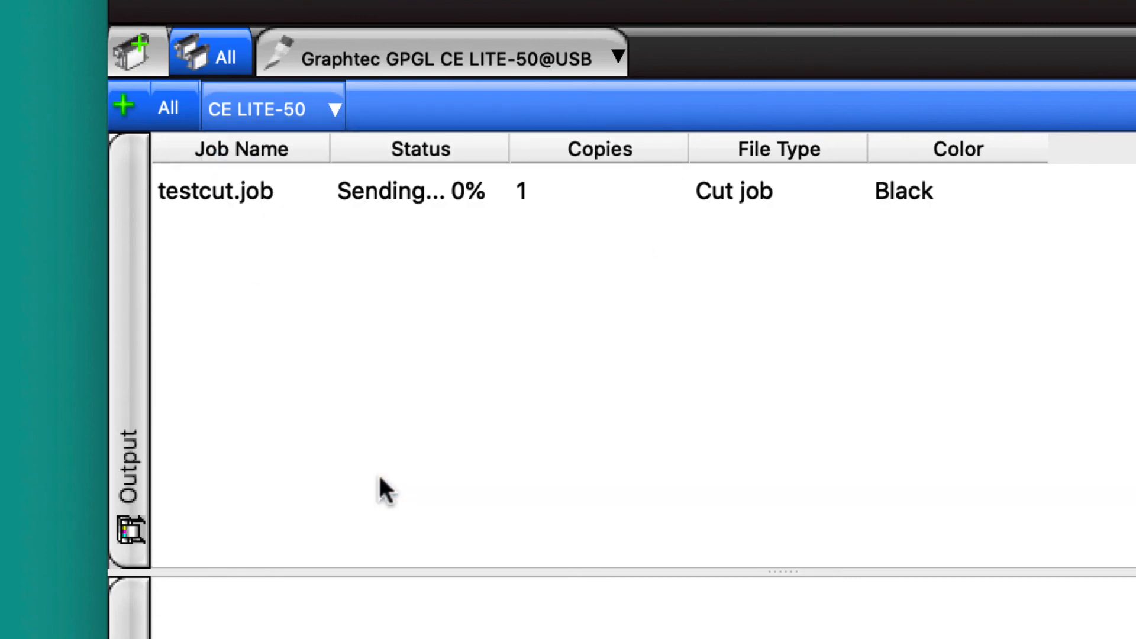